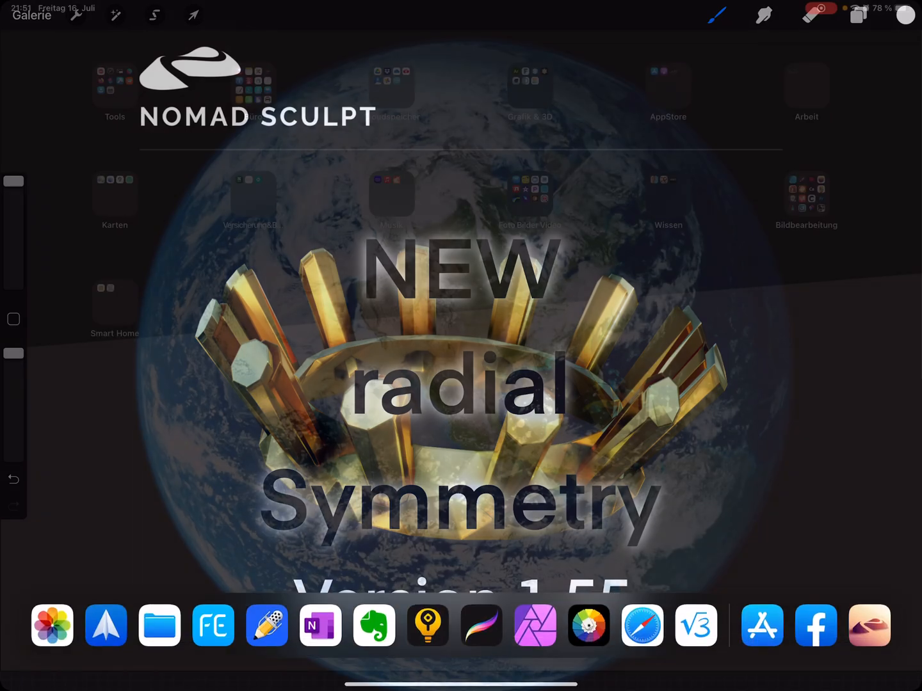
- Launch Nomad Sculpt and view the demo crown from directly above via the view cube
left_click(869, 624)
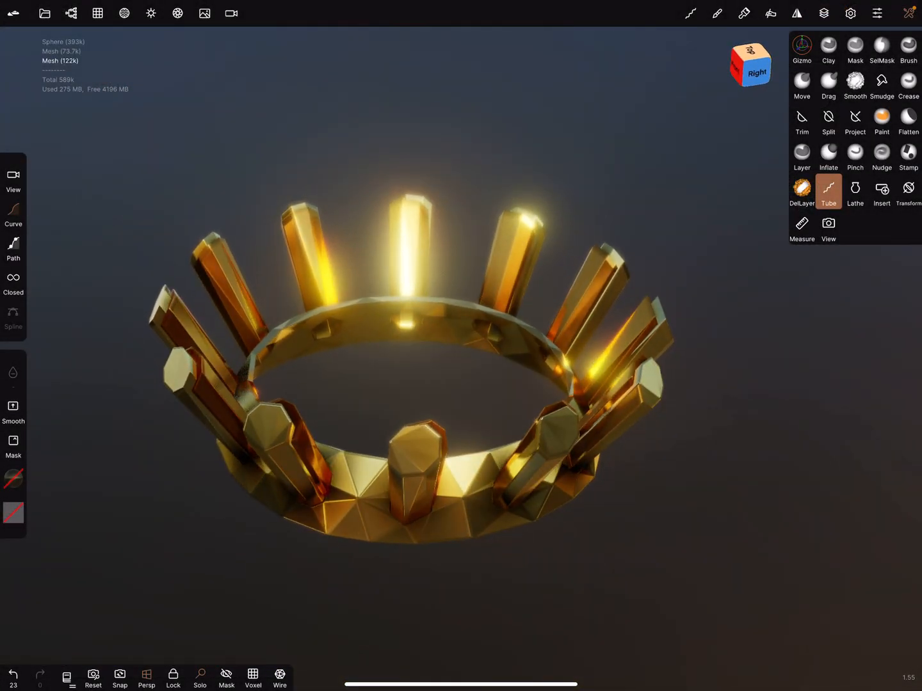
left_click(177, 12)
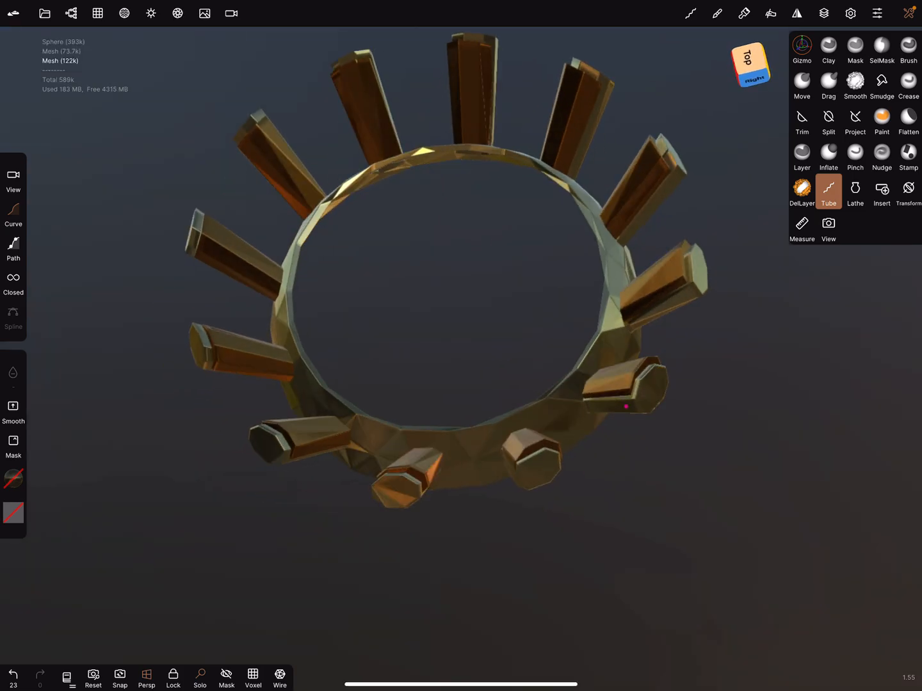
- Clear the scene, add a Sphere primitive and validate it into a sculptable mesh
left_click(72, 13)
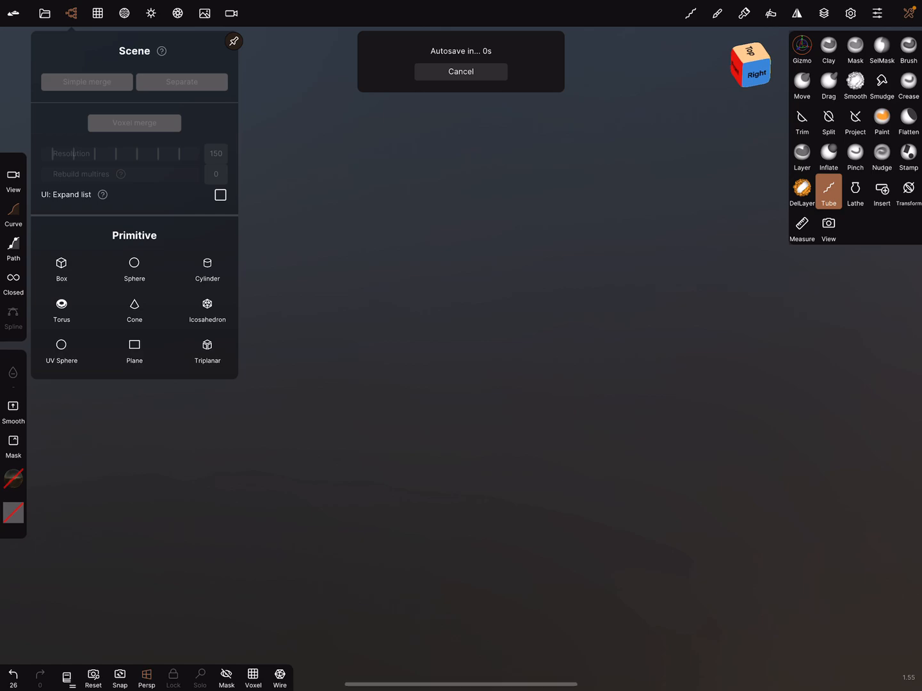
left_click(134, 267)
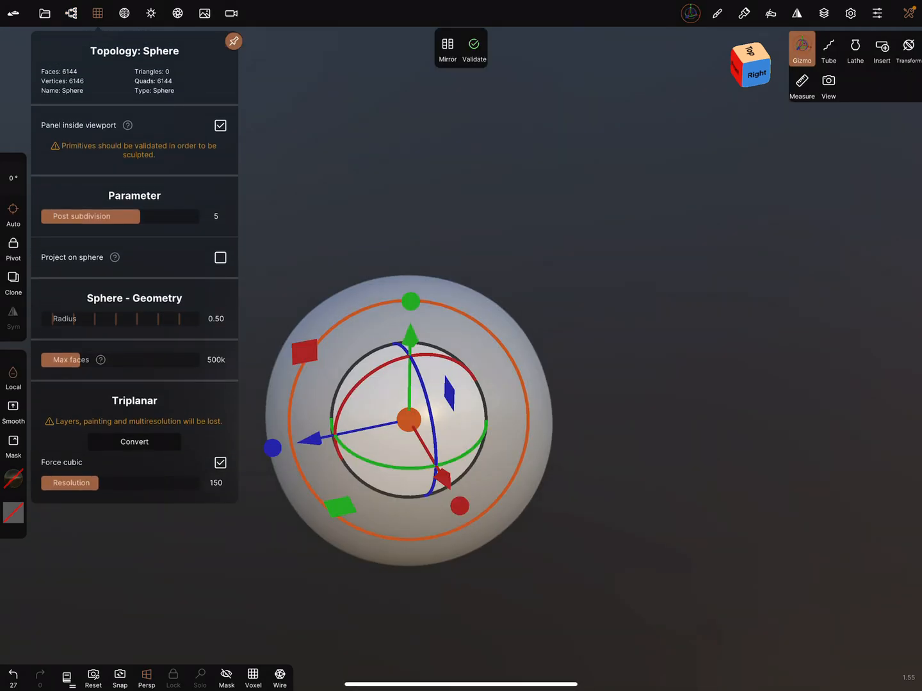
left_click_drag(410, 420, 454, 330)
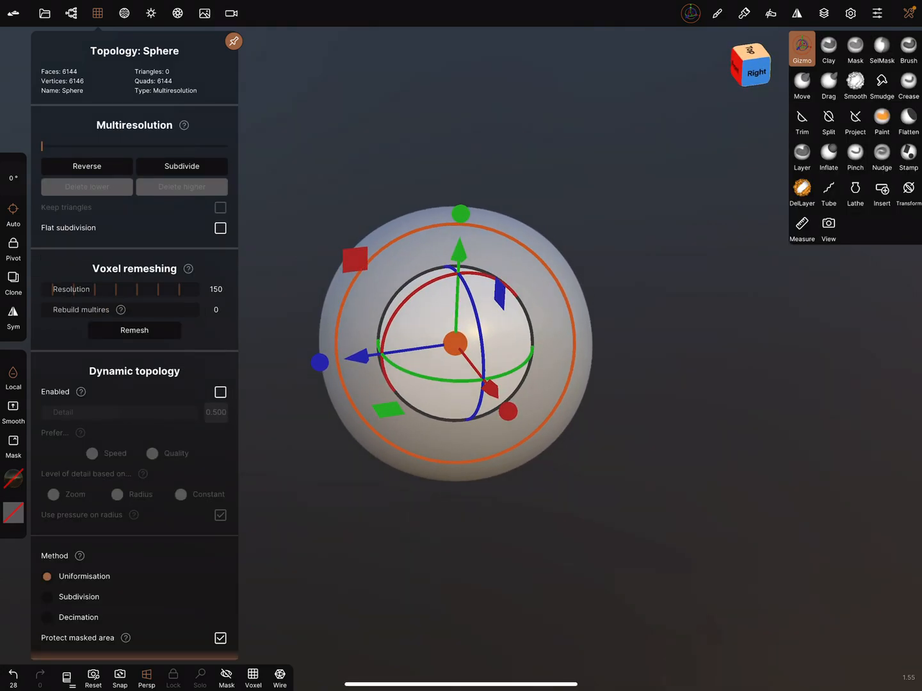
- Enable Y-plane symmetry with Radial Y set to 10 repeats and the plane shown
left_click(796, 13)
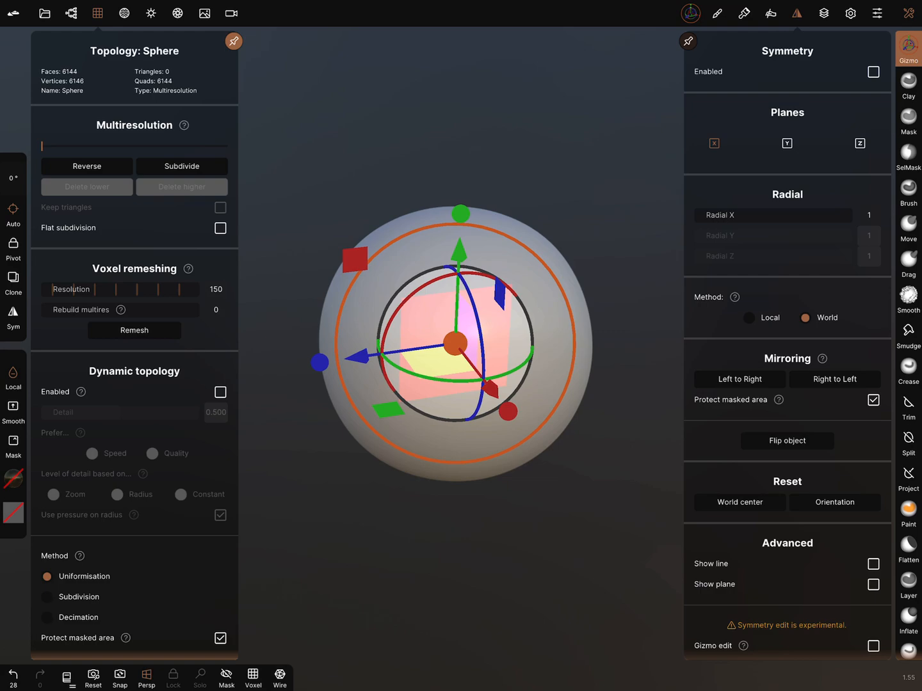
left_click(873, 578)
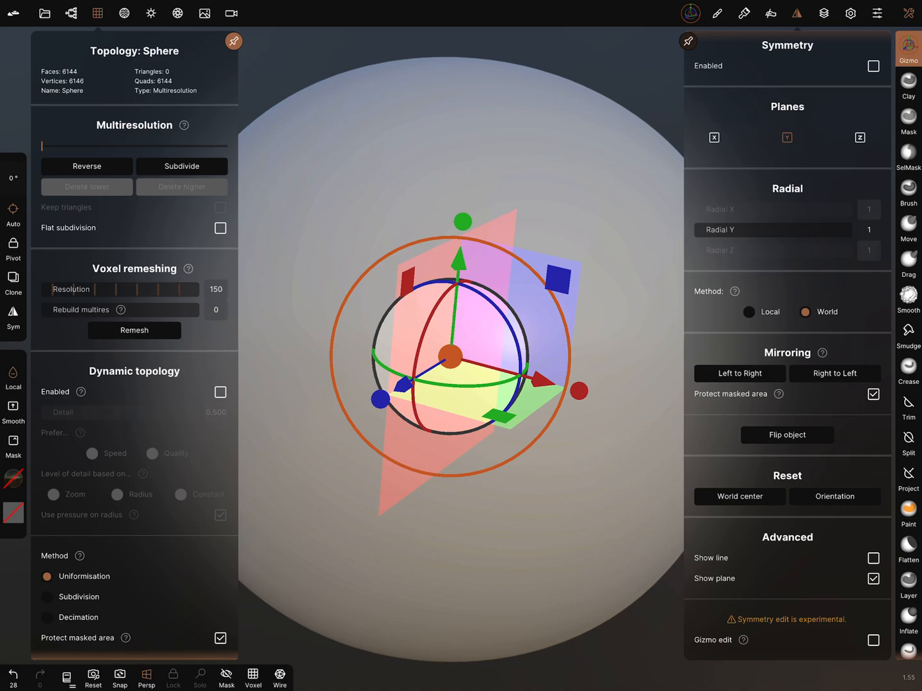
left_click(801, 231)
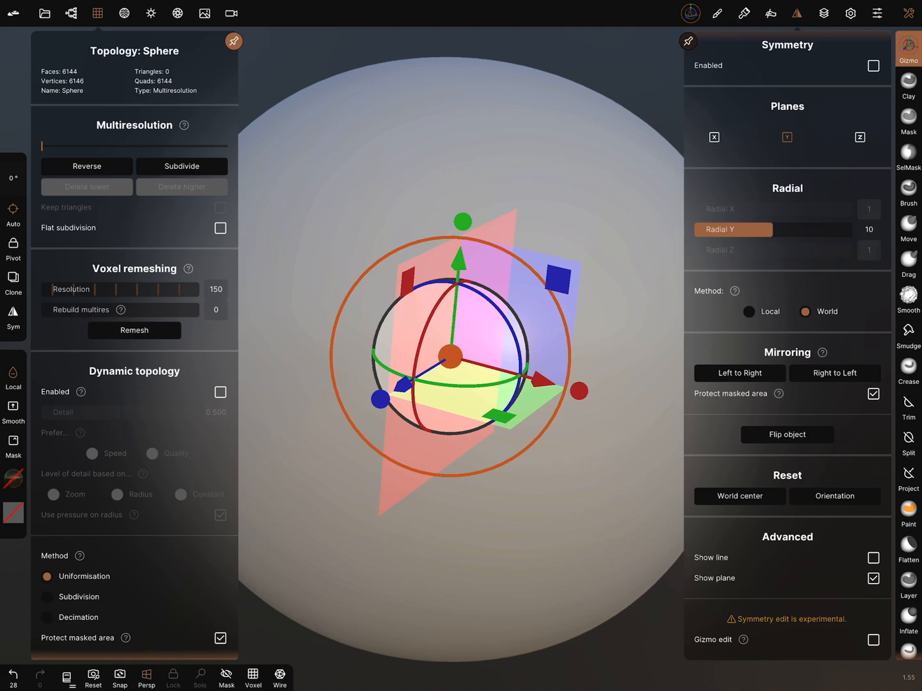
left_click(868, 229)
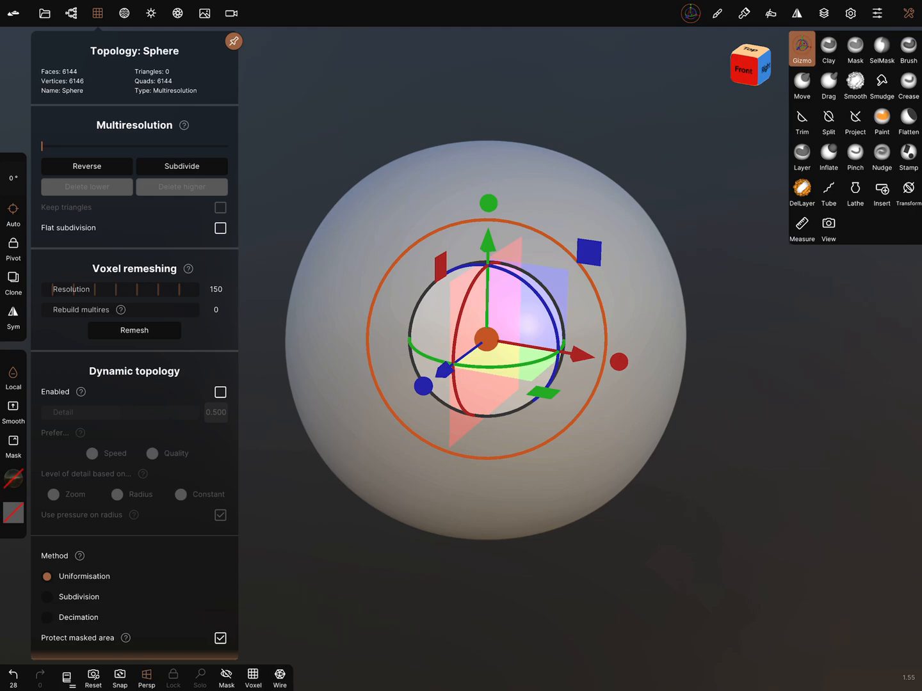
left_click(802, 86)
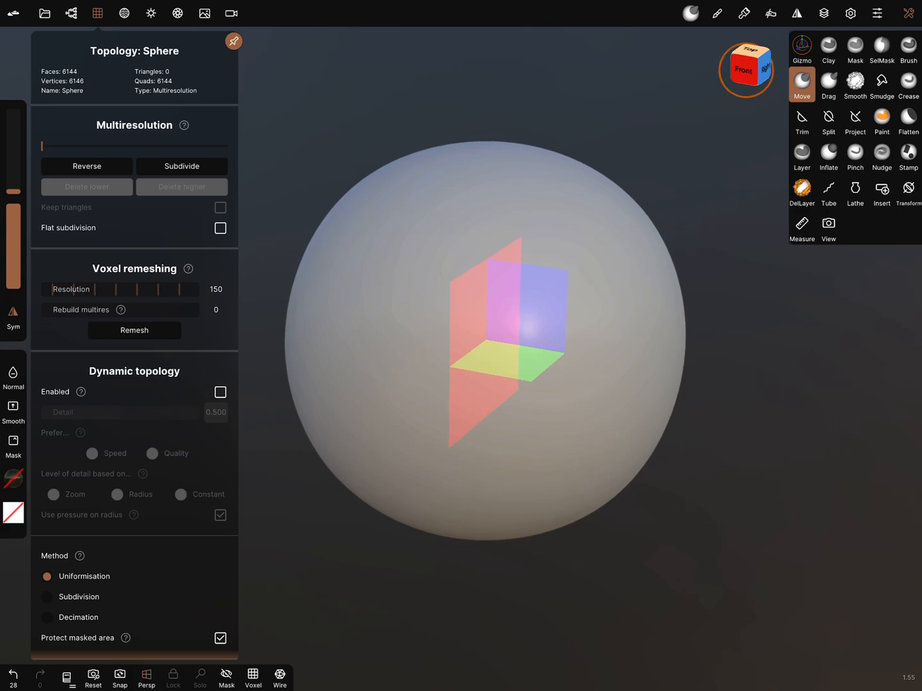
left_click(745, 69)
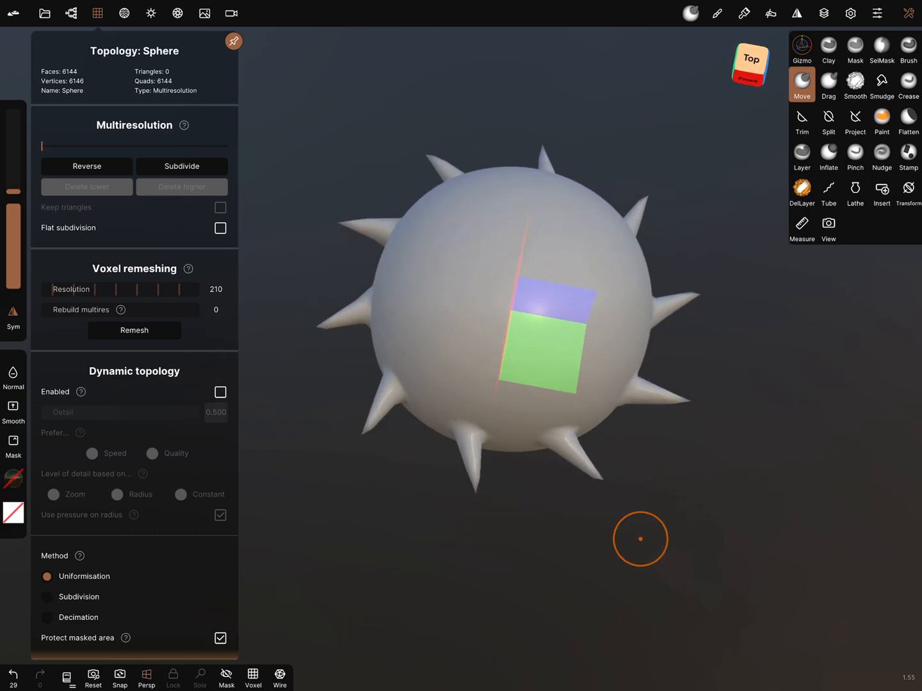
left_click_drag(640, 539, 592, 397)
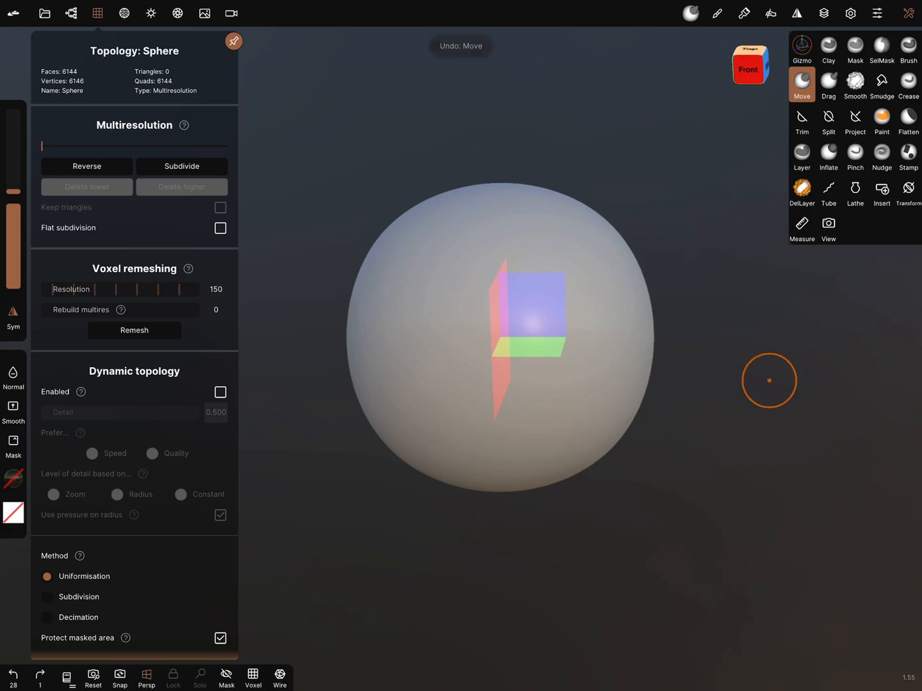
- Undo the last spike stroke, zoom in on the sphere and activate the Mask tool's stroke options
left_click(13, 314)
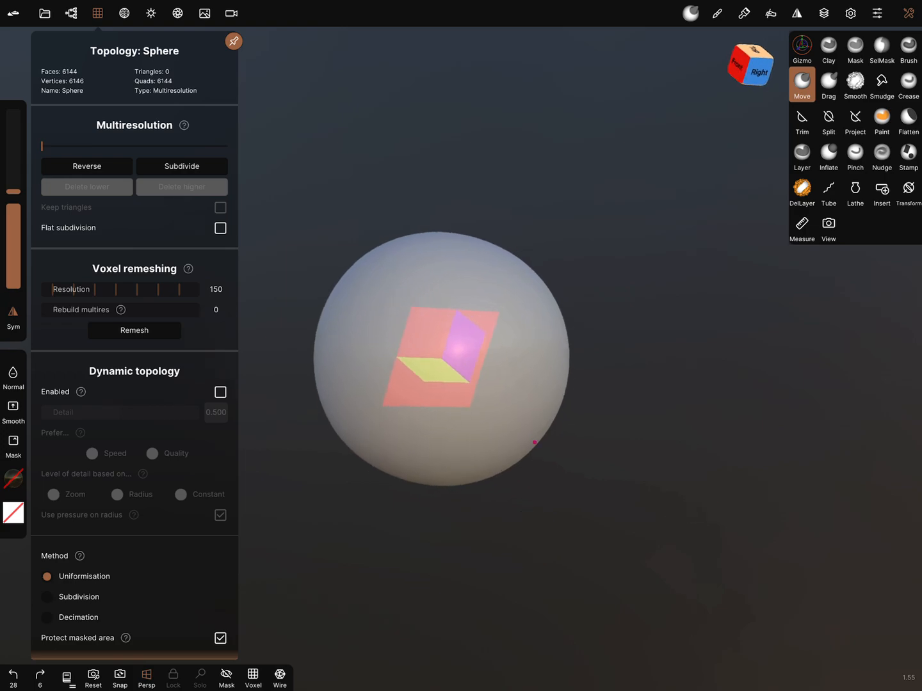
left_click_drag(535, 442, 607, 642)
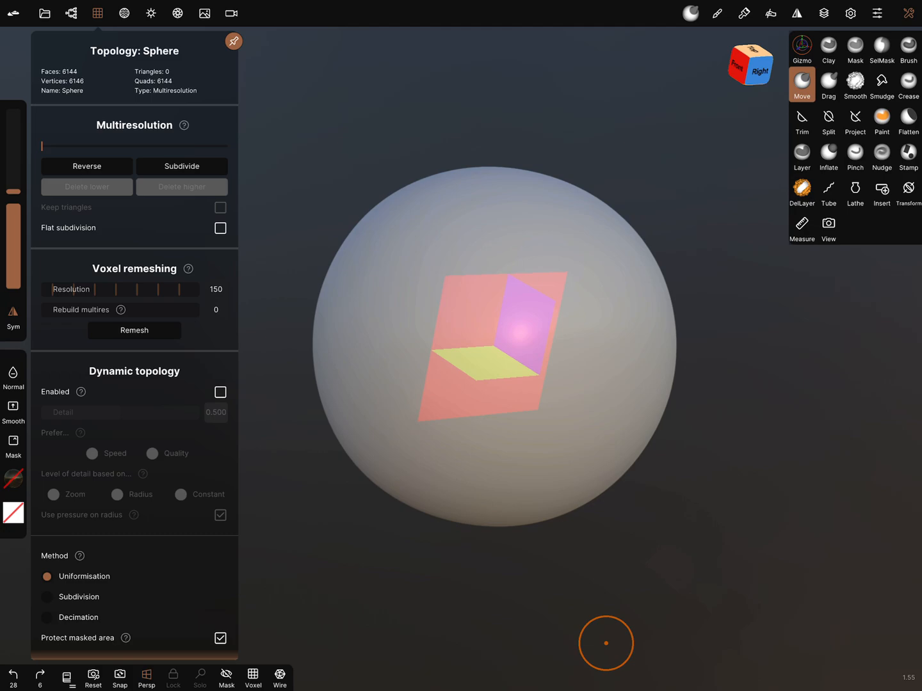
left_click(855, 49)
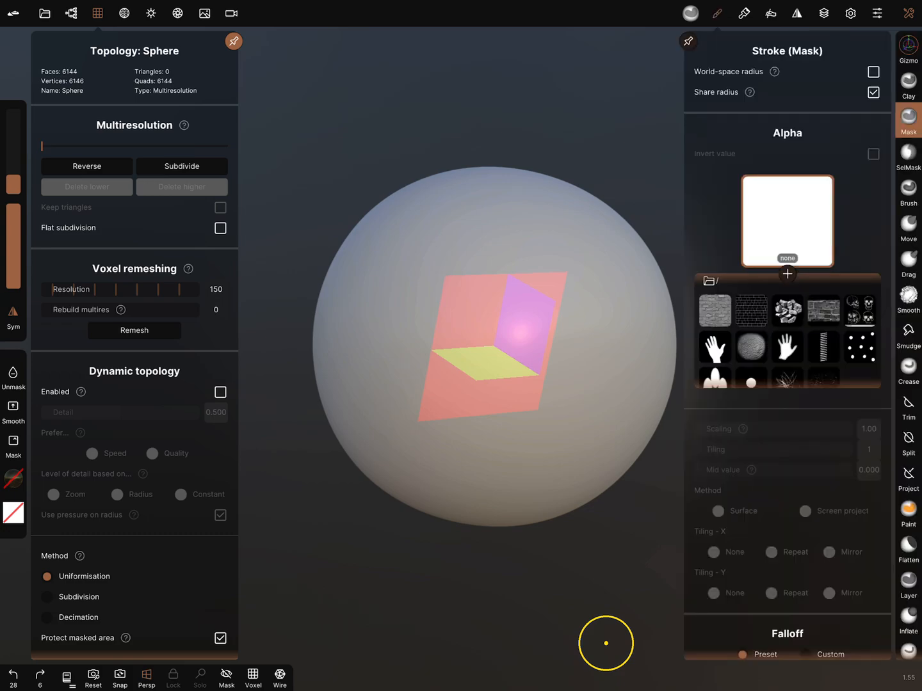
- Choose a patterned alpha texture for the mask stamps
left_click(786, 295)
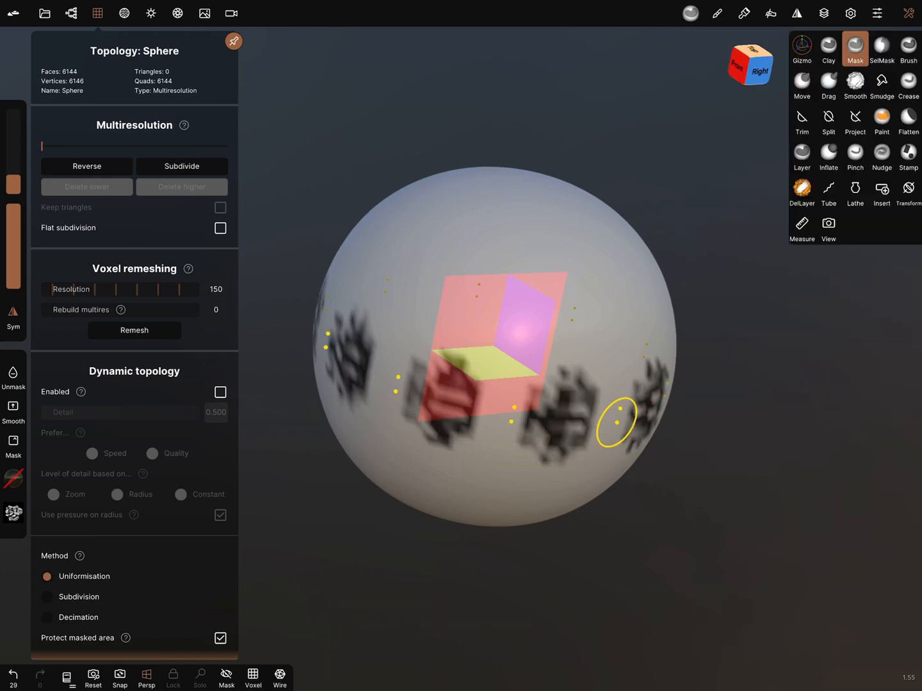
- Subdivide the sphere twice to about 98k faces and switch to the standard Brush
left_click(182, 167)
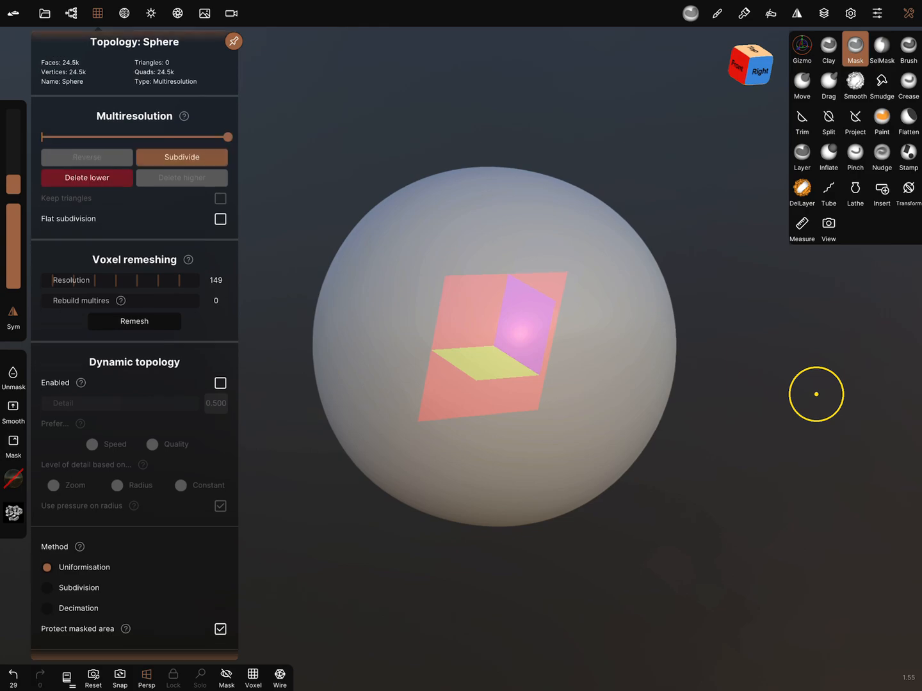
left_click(182, 157)
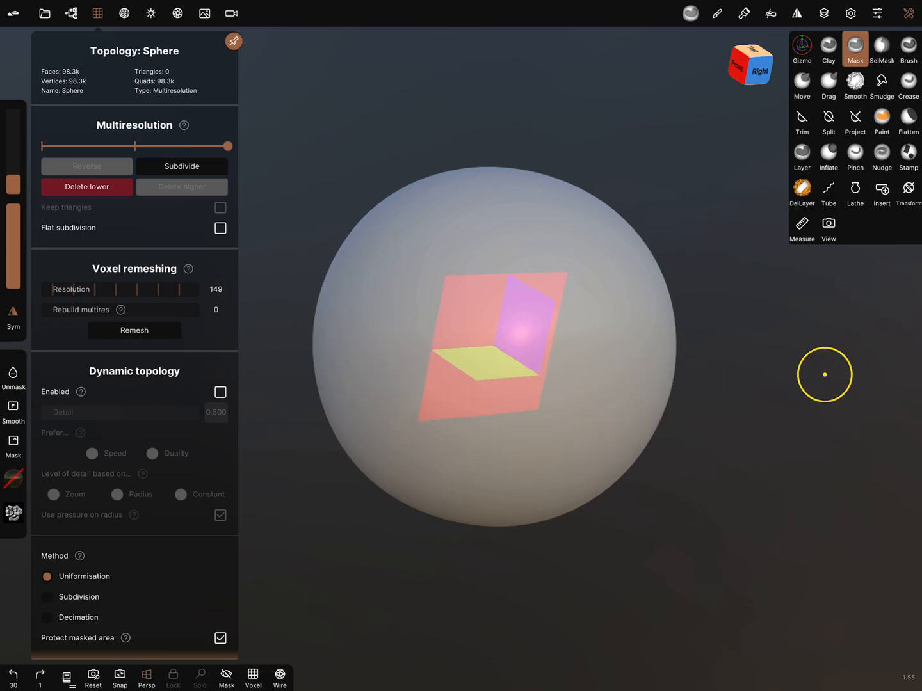
left_click(907, 49)
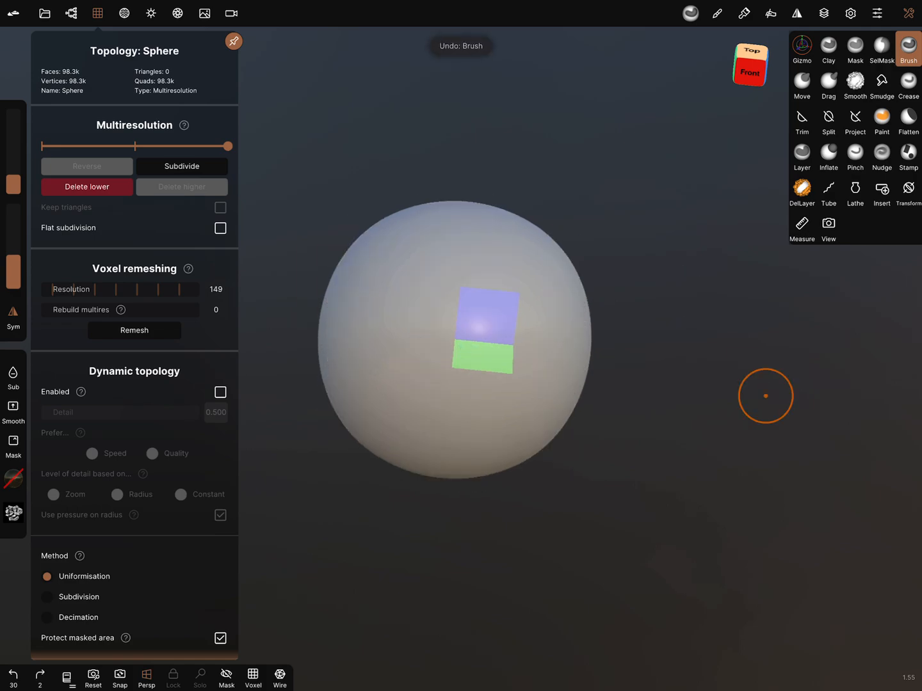
- Scale the sphere along Y with the Gizmo into a tall egg, then return to the Brush
left_click(802, 49)
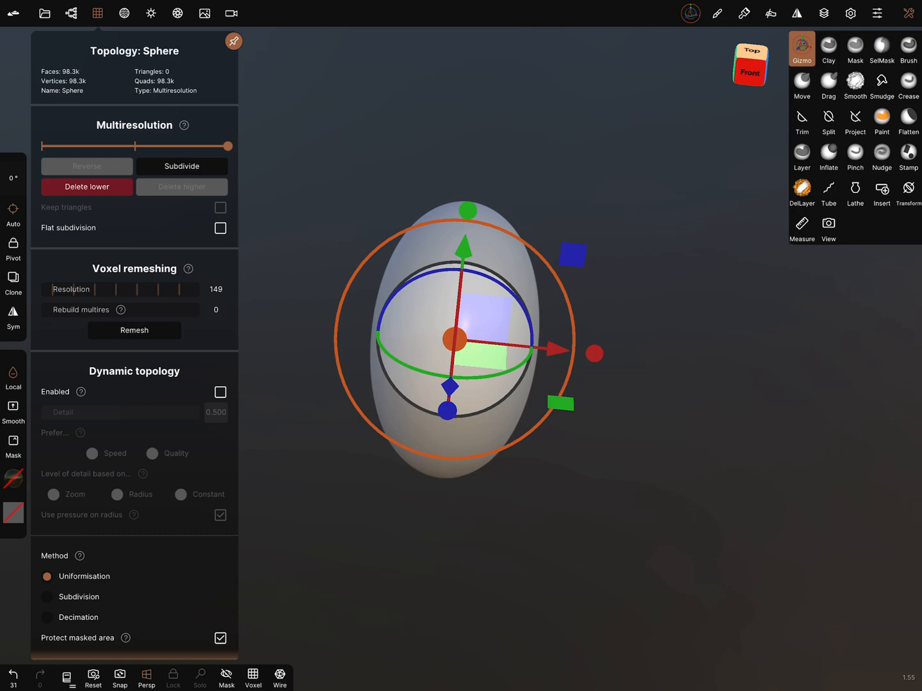
left_click(908, 48)
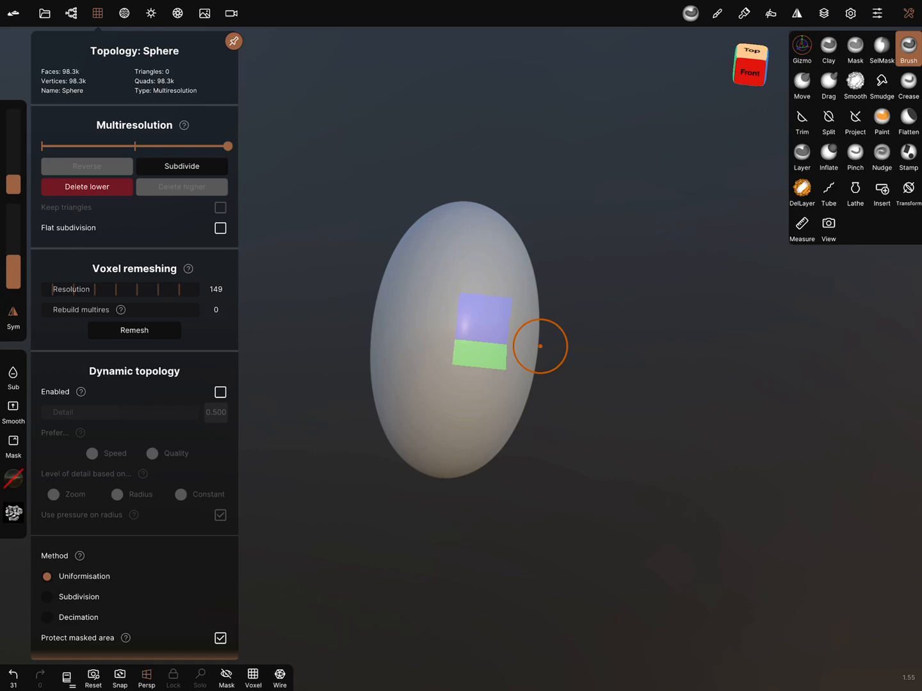
left_click(908, 48)
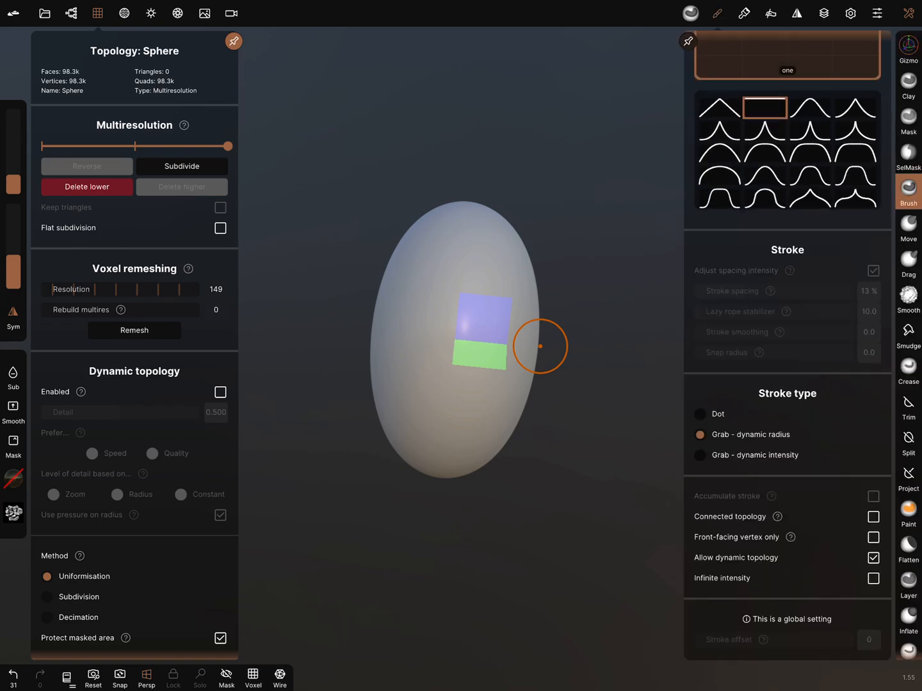